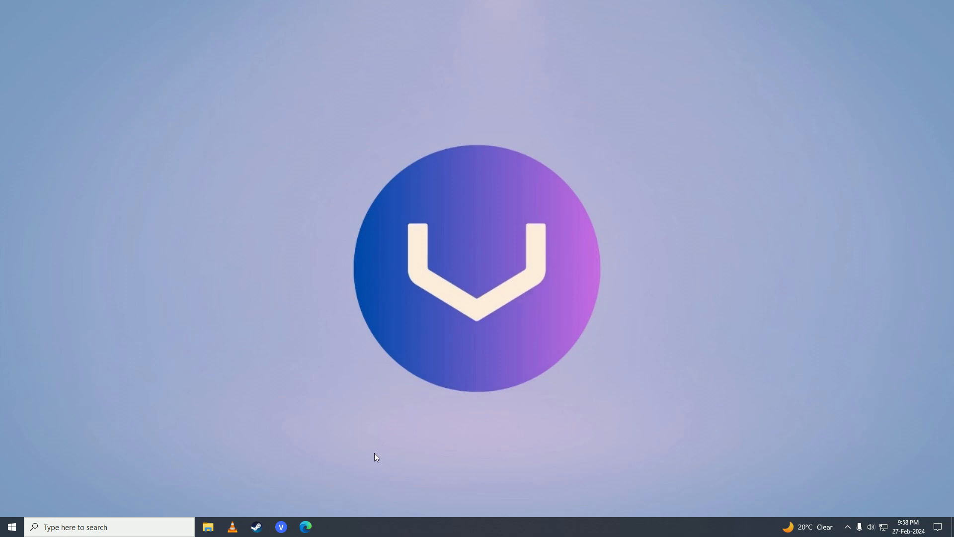
- Launch Microsoft Edge from the taskbar to its new tab page
{"action": "left_click", "coordinate": [305, 530]}
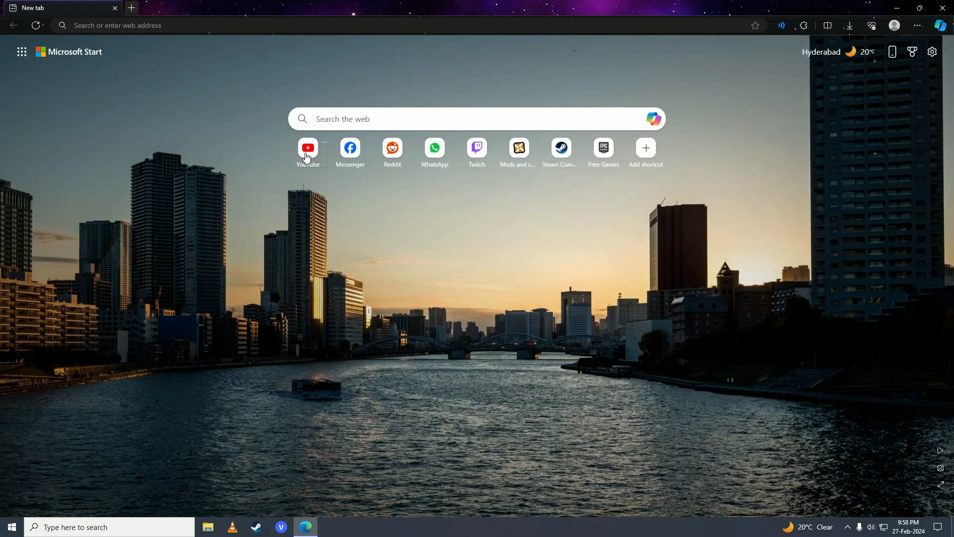
- Visit YouTube's home page, then search 'youtube tv for pc' and reach the Youtube TV On PC result
{"action": "left_click", "coordinate": [307, 148]}
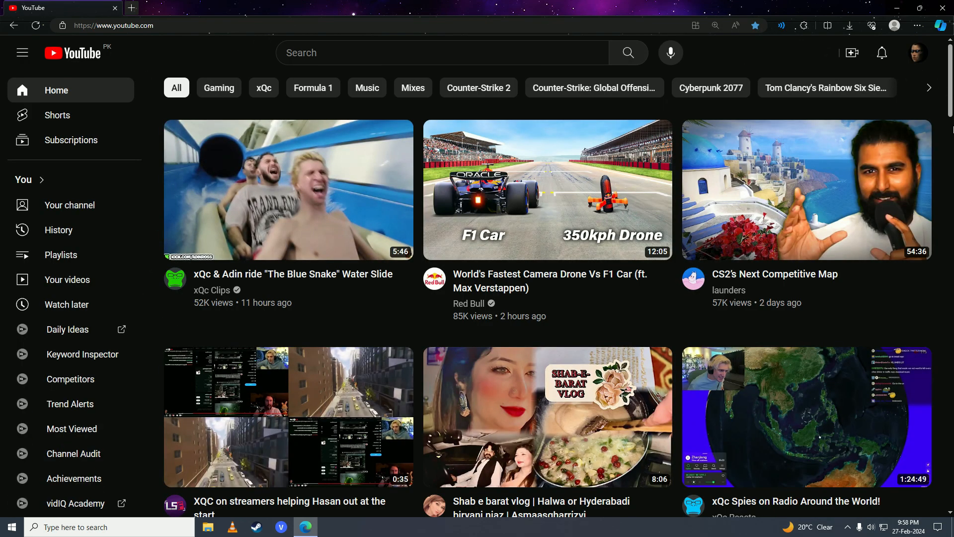
{"action": "left_click", "coordinate": [249, 8]}
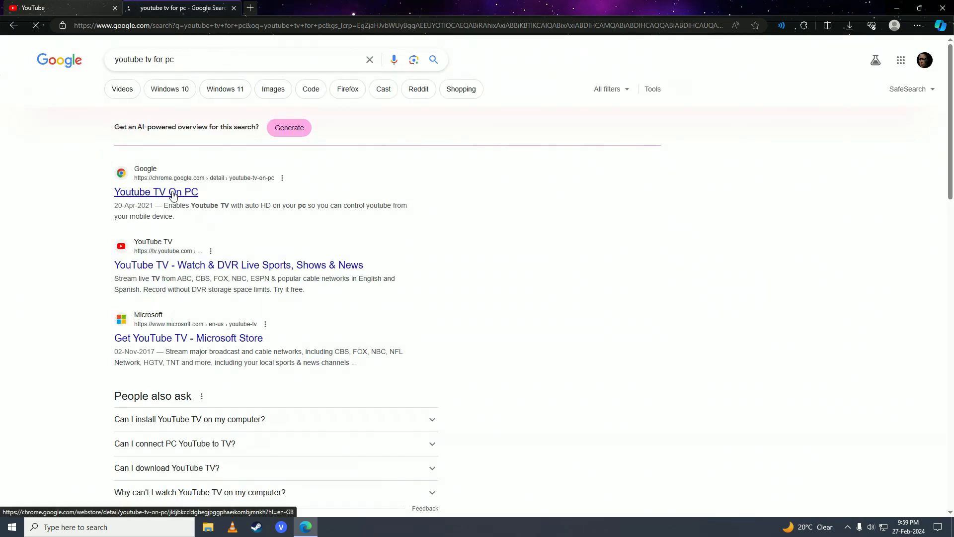
{"action": "left_click", "coordinate": [156, 192]}
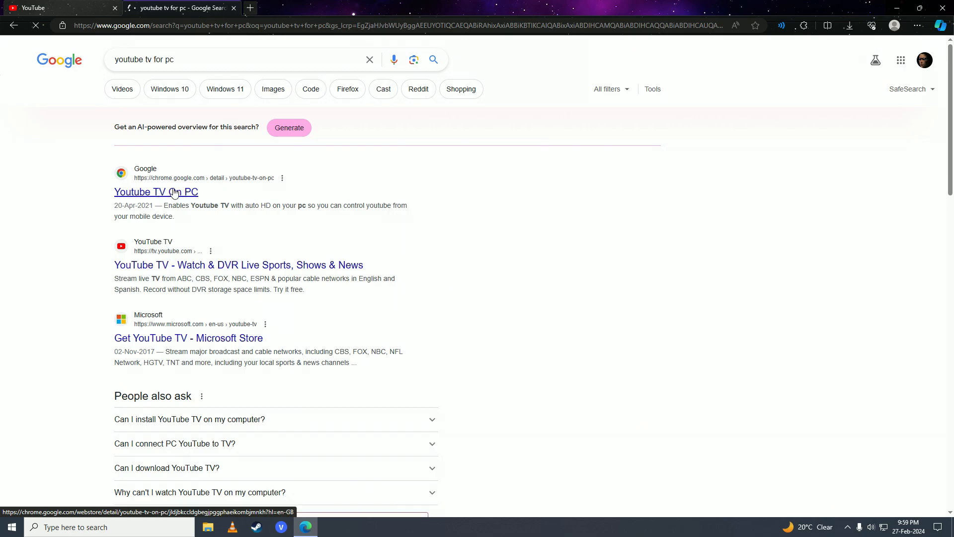
{"action": "left_click", "coordinate": [156, 192]}
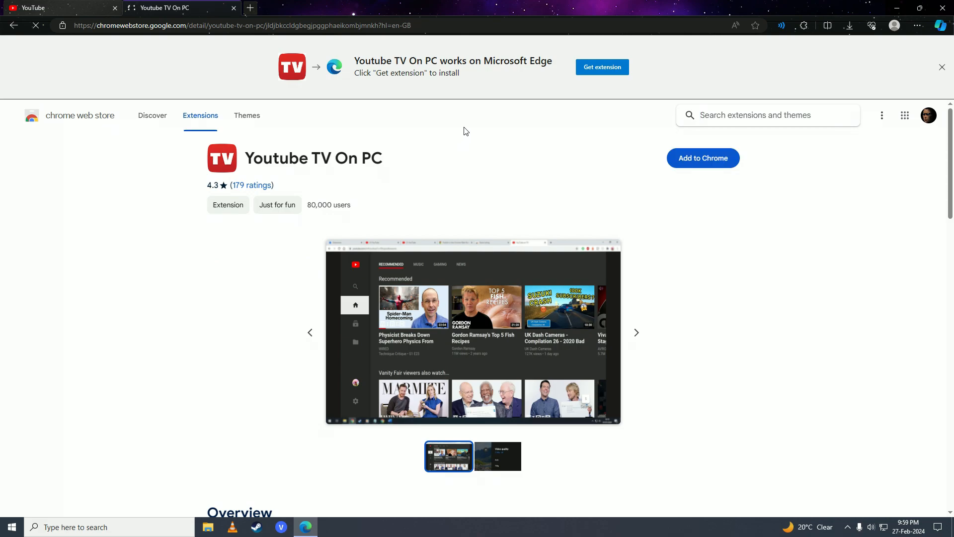
- Add the Youtube TV On PC extension to Edge and confirm the installation
{"action": "left_click", "coordinate": [703, 158]}
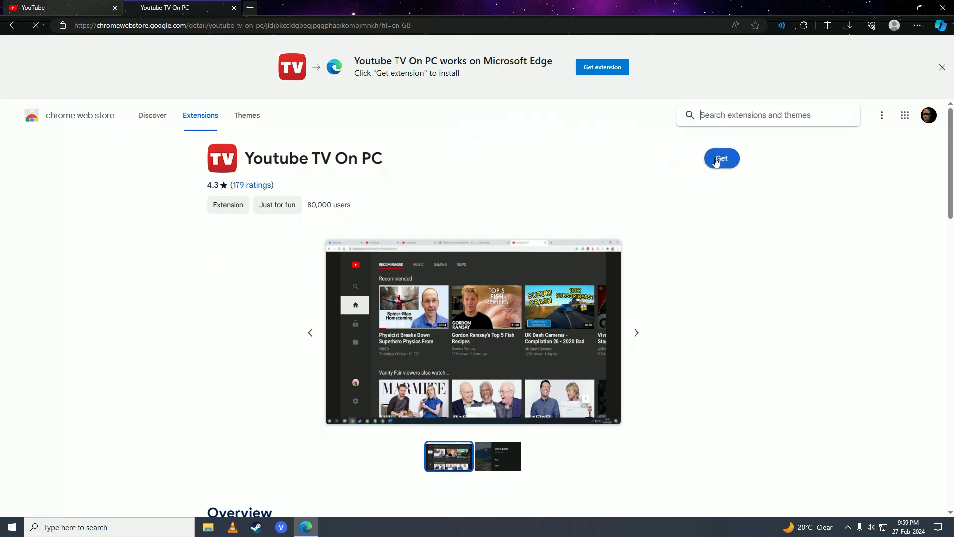
{"action": "left_click", "coordinate": [721, 158]}
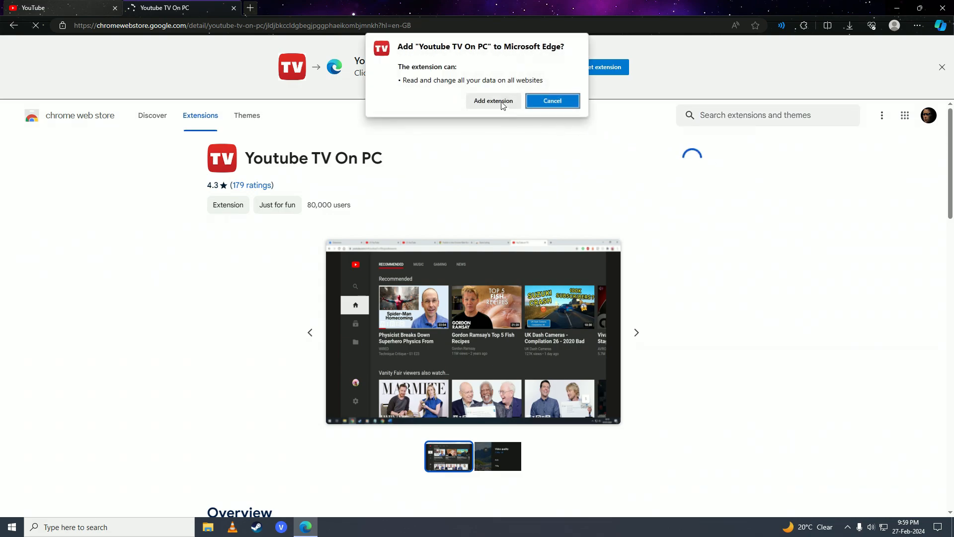
{"action": "left_click", "coordinate": [551, 100]}
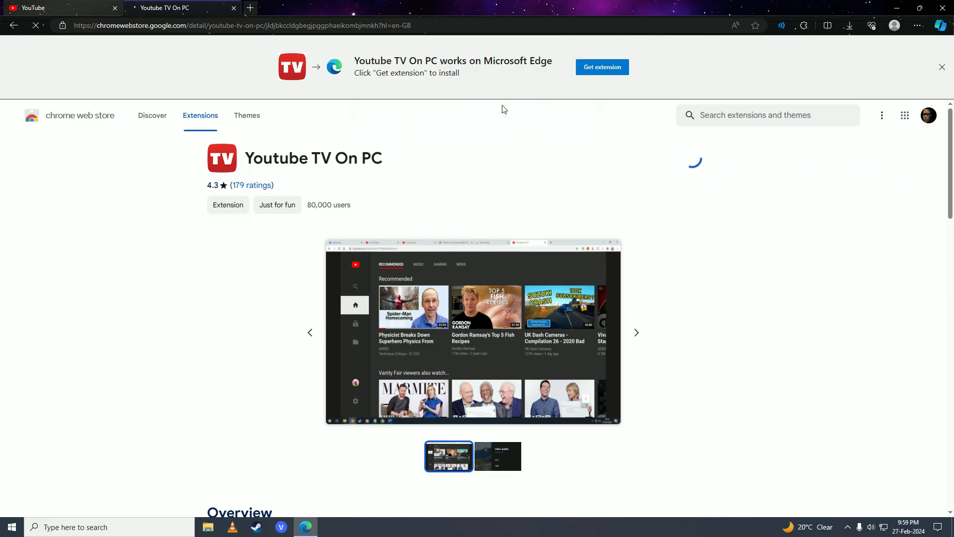
{"action": "left_click", "coordinate": [602, 67]}
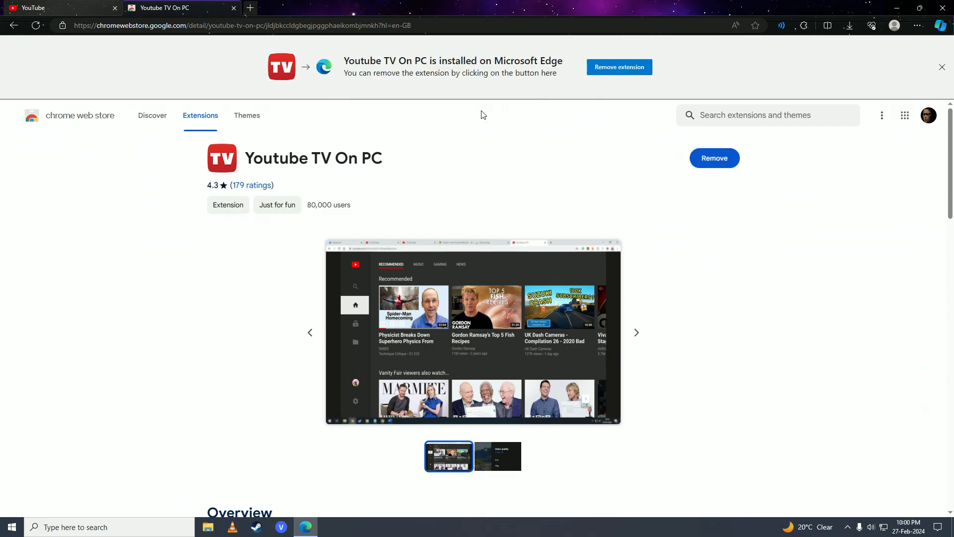
- Load youtube.com/tv in a fresh tab to show the TV-style home rows
{"action": "left_click", "coordinate": [365, 7]}
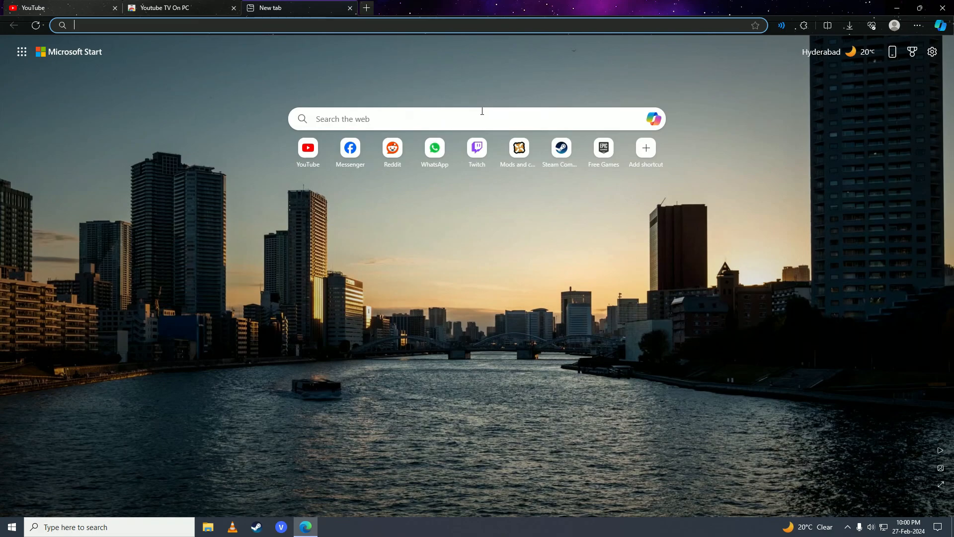
{"action": "type", "text": "youtube.com/tv#/"}
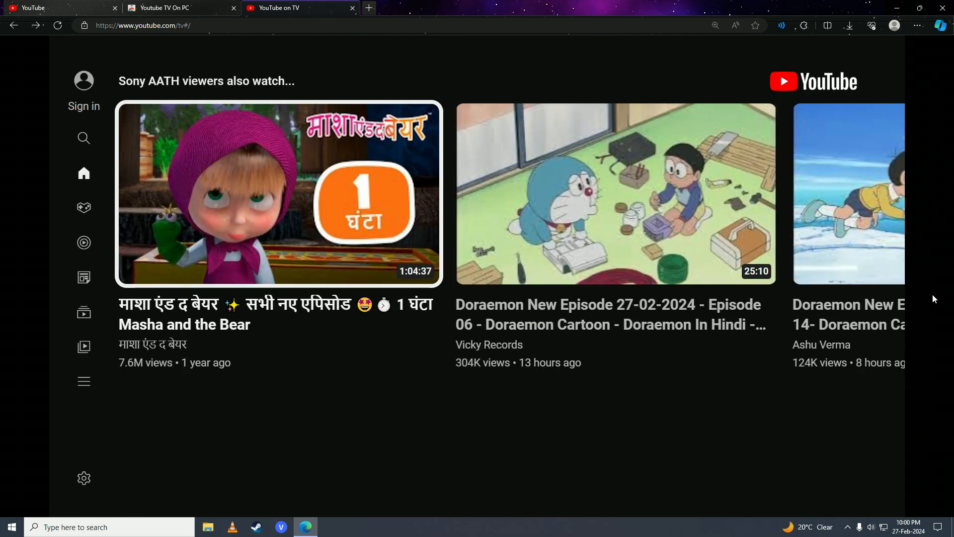
- Scroll the home rows and start 'Riding the World's Most Beautiful Snow Train!'
{"action": "scroll", "scroll_direction": "down", "scroll_amount": 3}
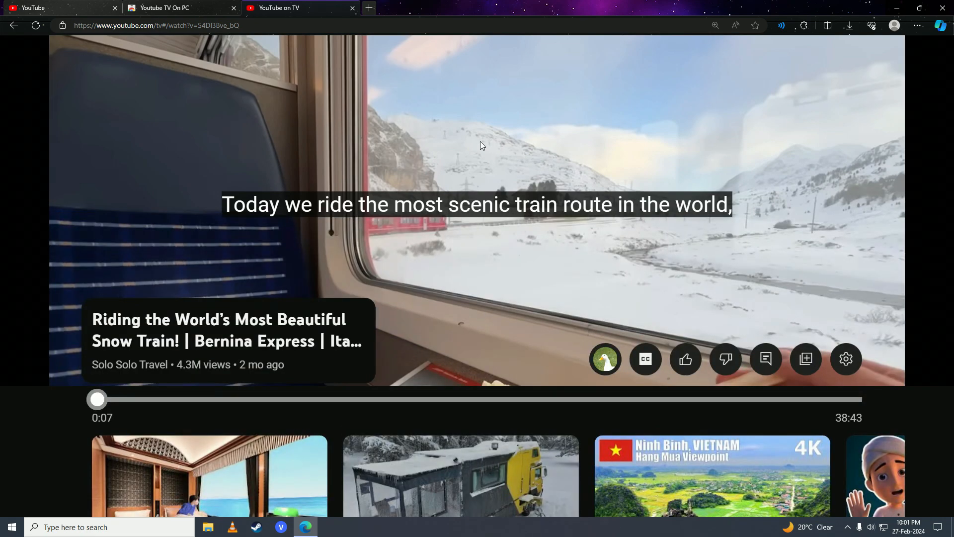
- Skip the snow train video ahead to 7:33, then to about 13:34
{"action": "left_click_drag", "start_coordinate": [97, 400], "coordinate": [243, 400]}
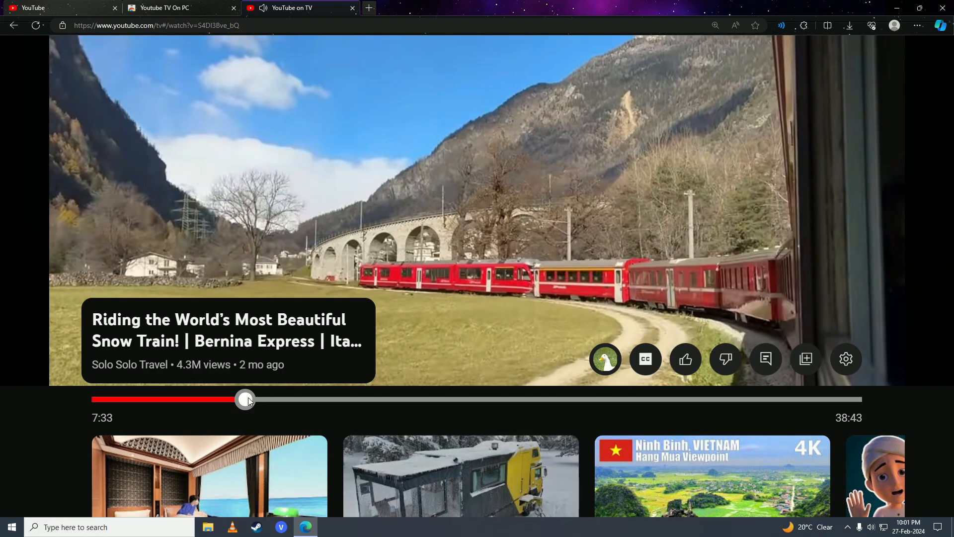
{"action": "left_click_drag", "start_coordinate": [244, 400], "coordinate": [363, 399]}
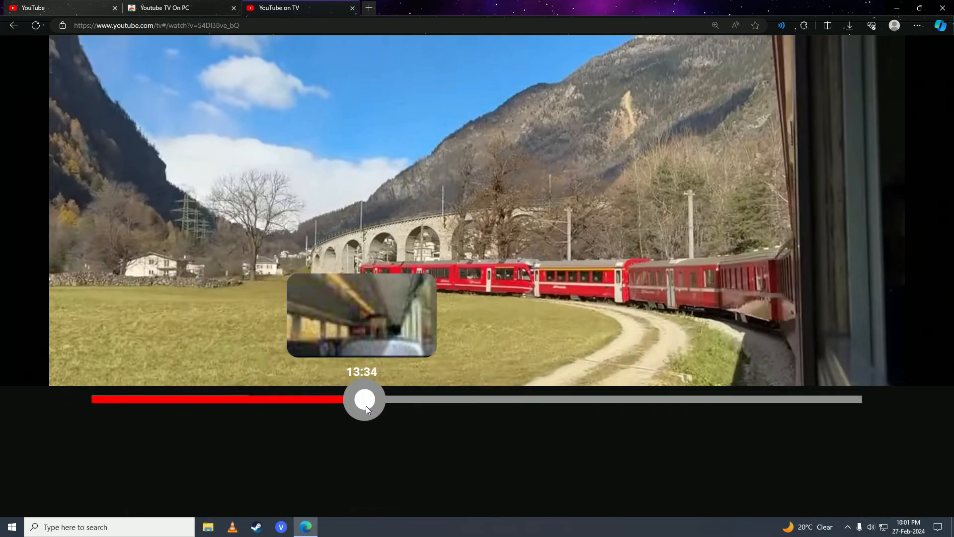